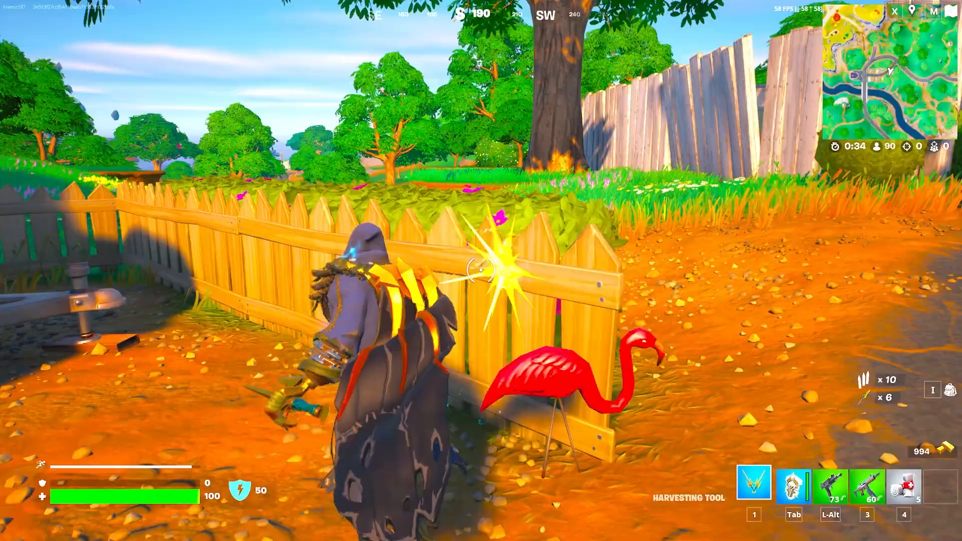
mouse_move(481, 271)
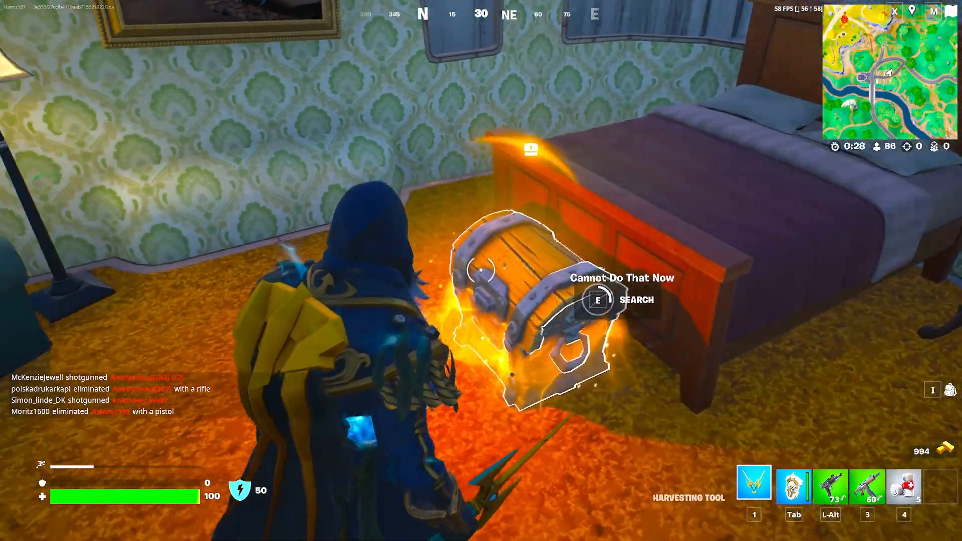
Hold E to search the glowing treasure chest in the wallpapered room
key(e)
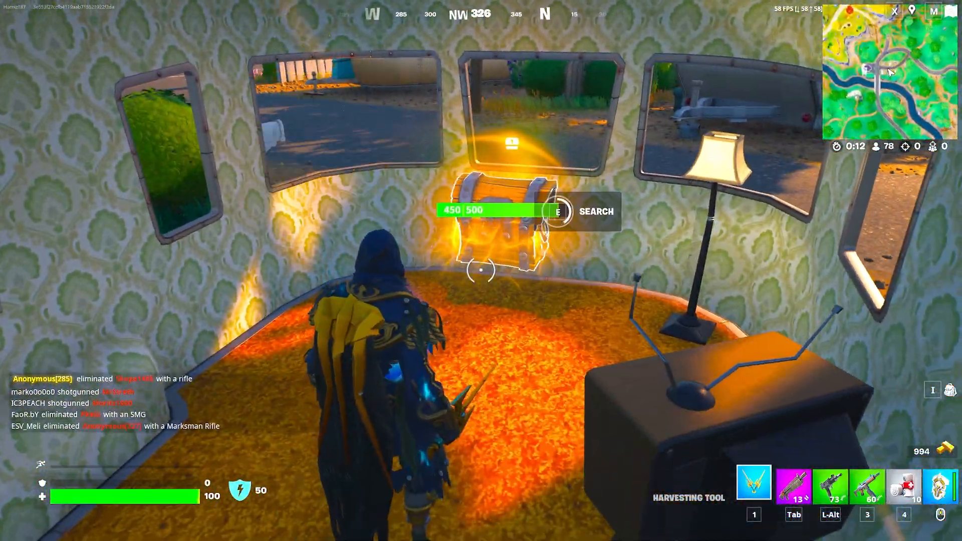
Run %appdata% from the Run dialog to open the AppData Roaming folder
key(e)
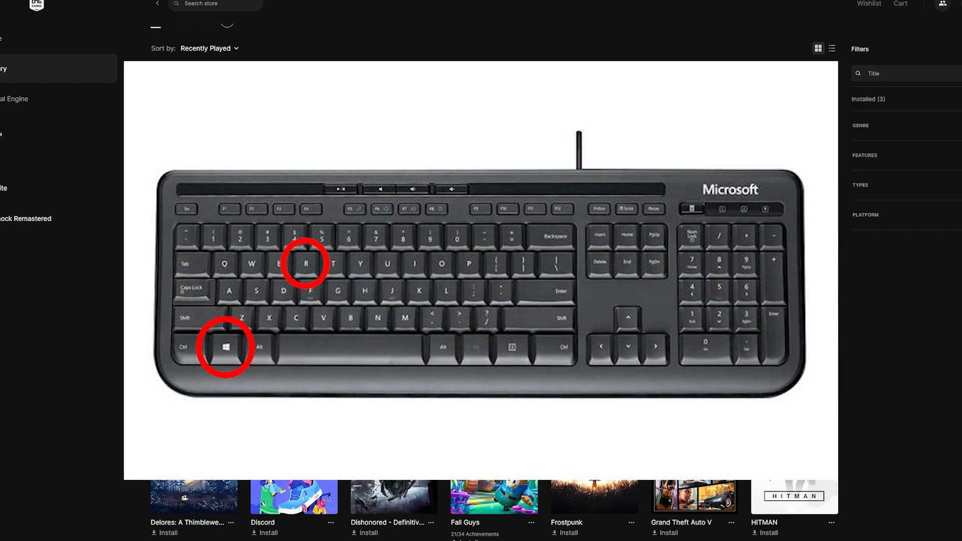
scroll(down, 3)
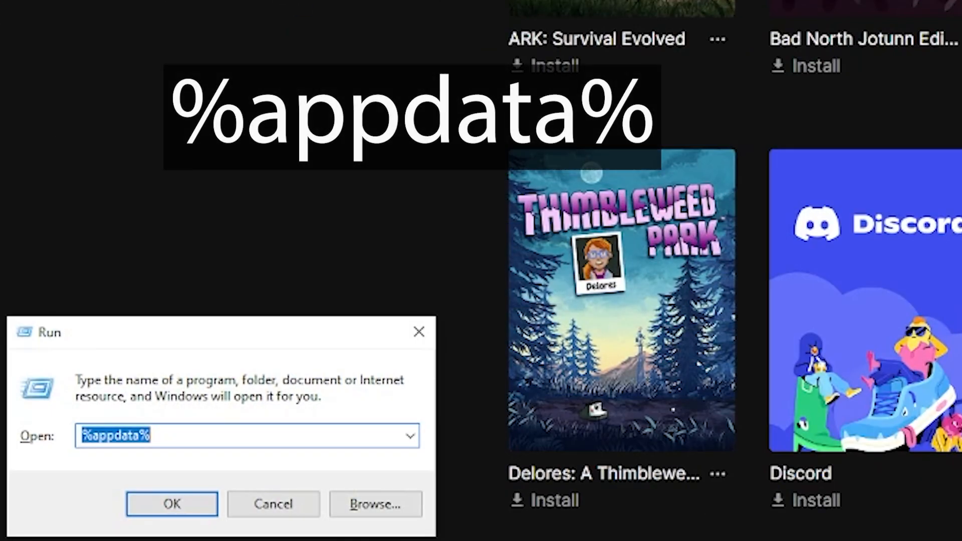
text(%appd)
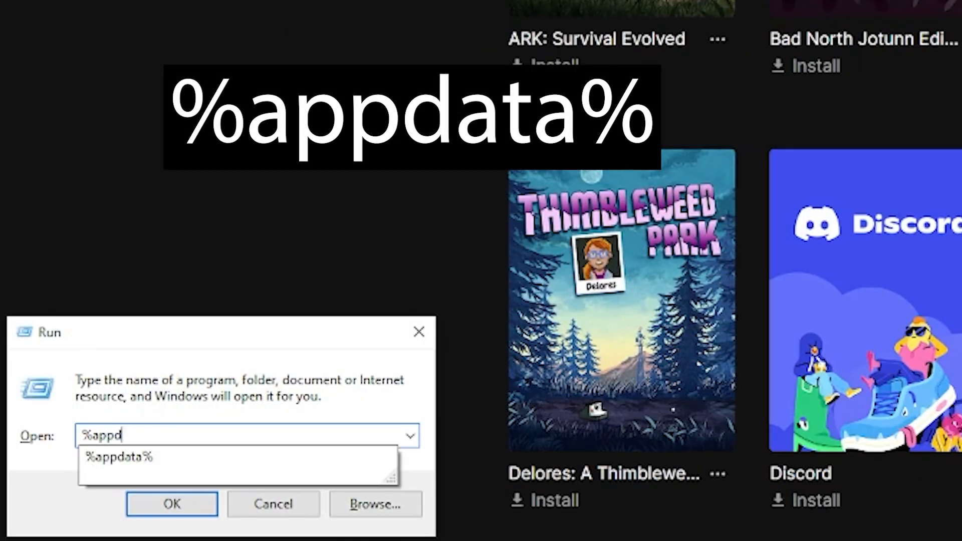
click(172, 503)
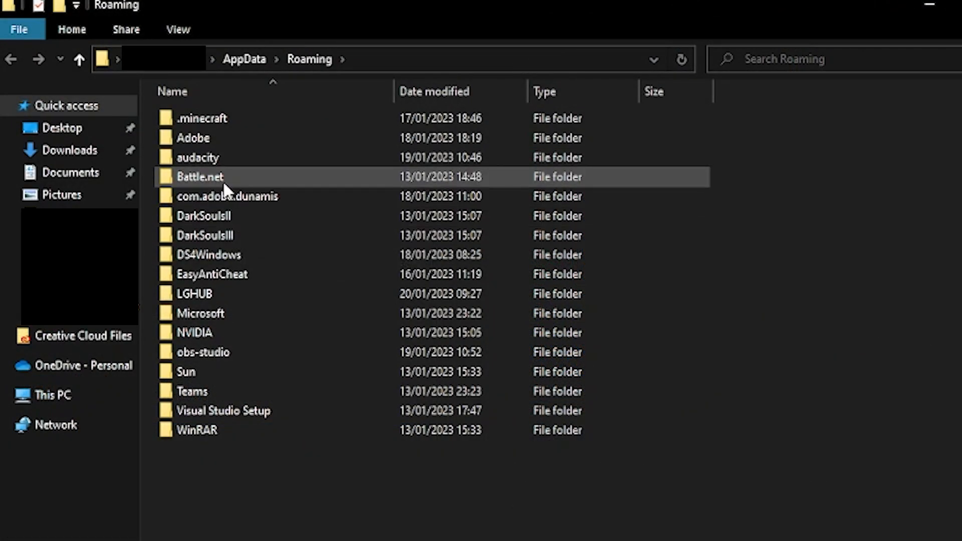
mouse_move(244, 59)
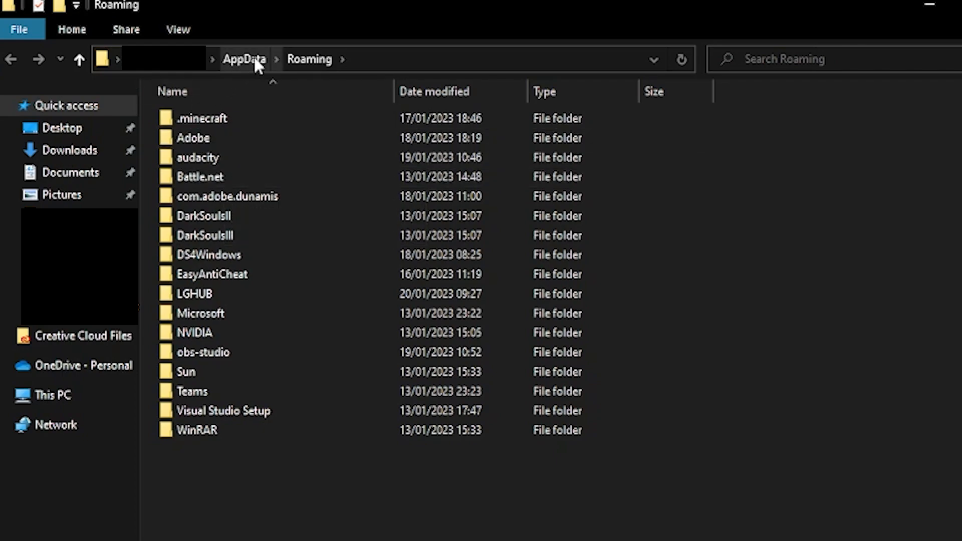
Browse to AppData\Local\EpicGamesLauncher\Saved\Config\Windows and open the Engine file
click(243, 59)
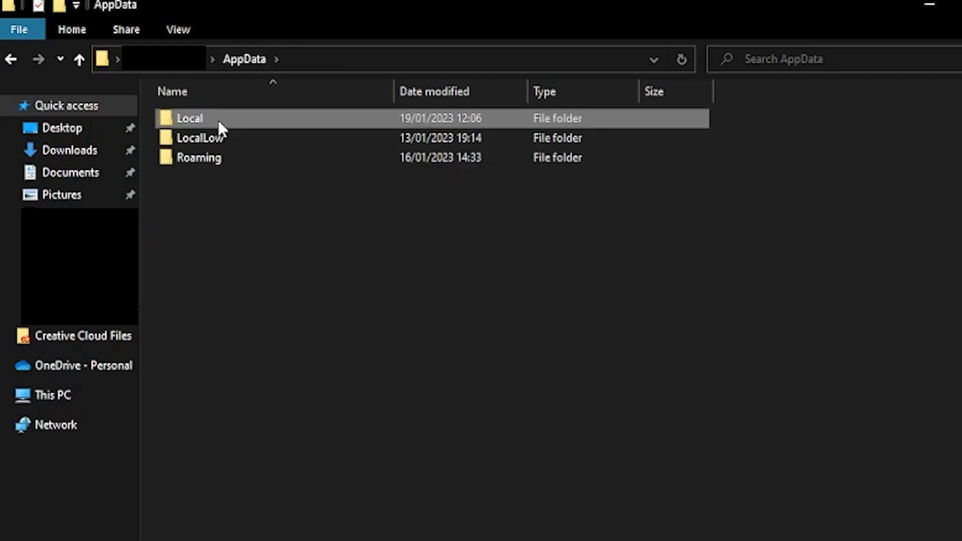
double_click(189, 118)
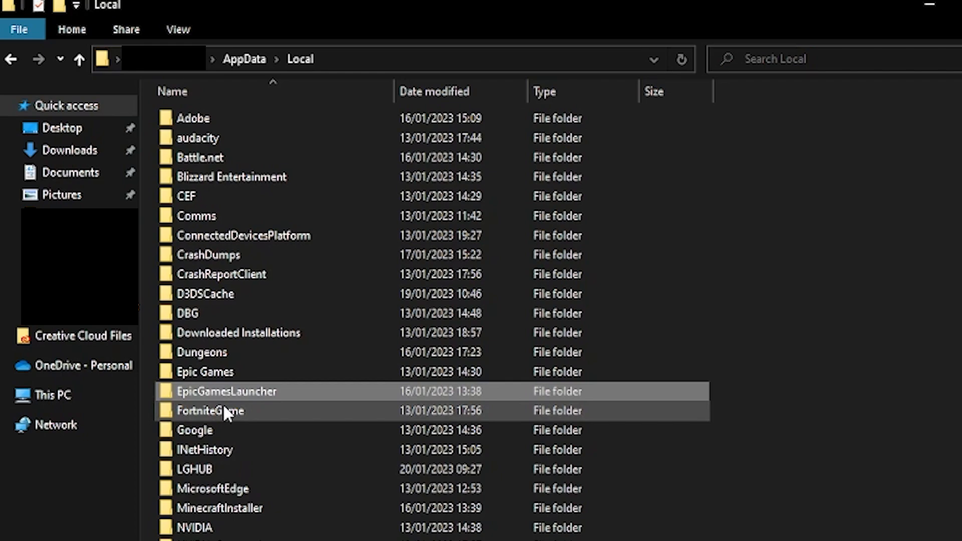
double_click(226, 392)
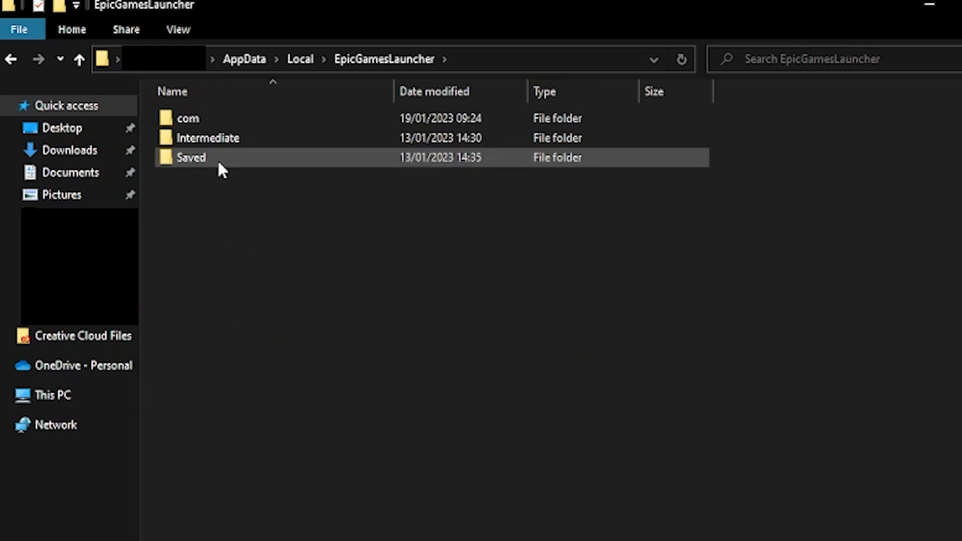
double_click(191, 157)
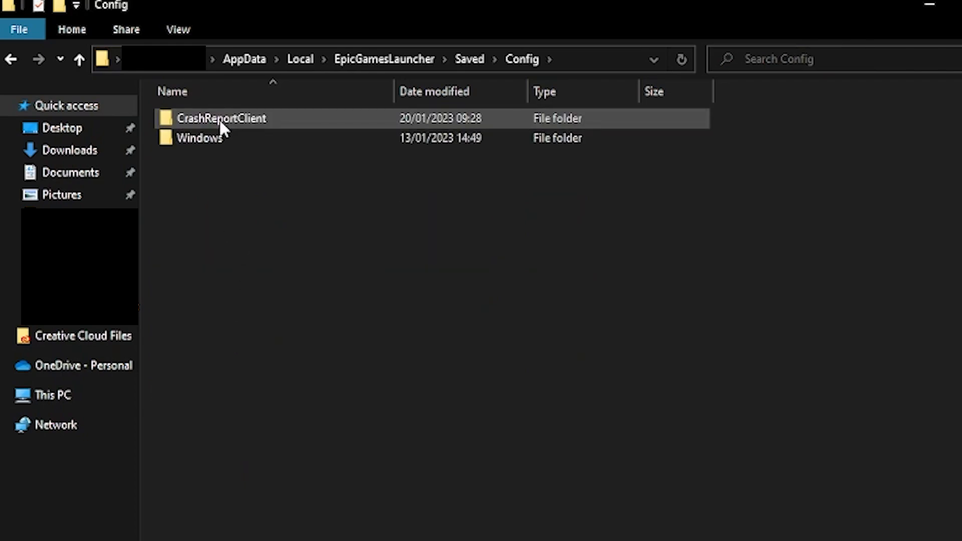
double_click(199, 137)
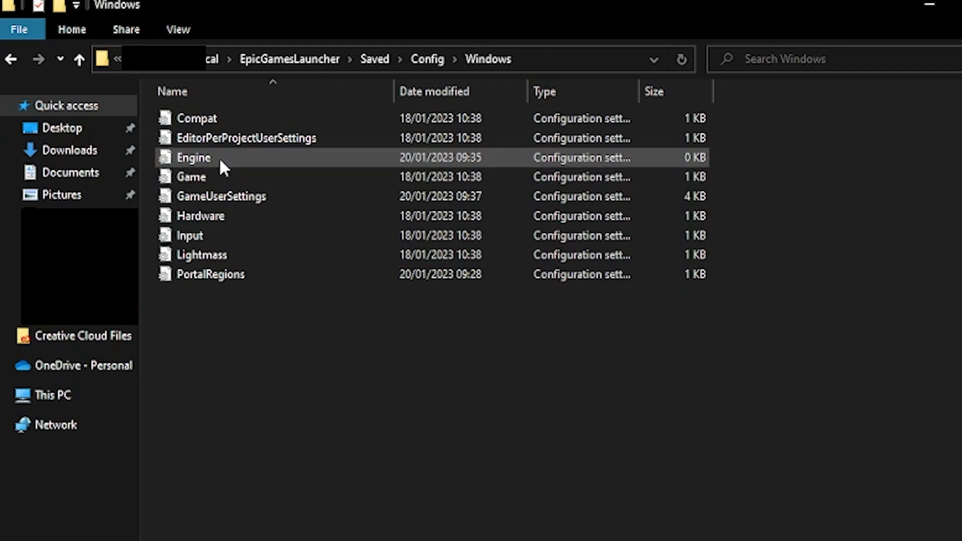
double_click(193, 158)
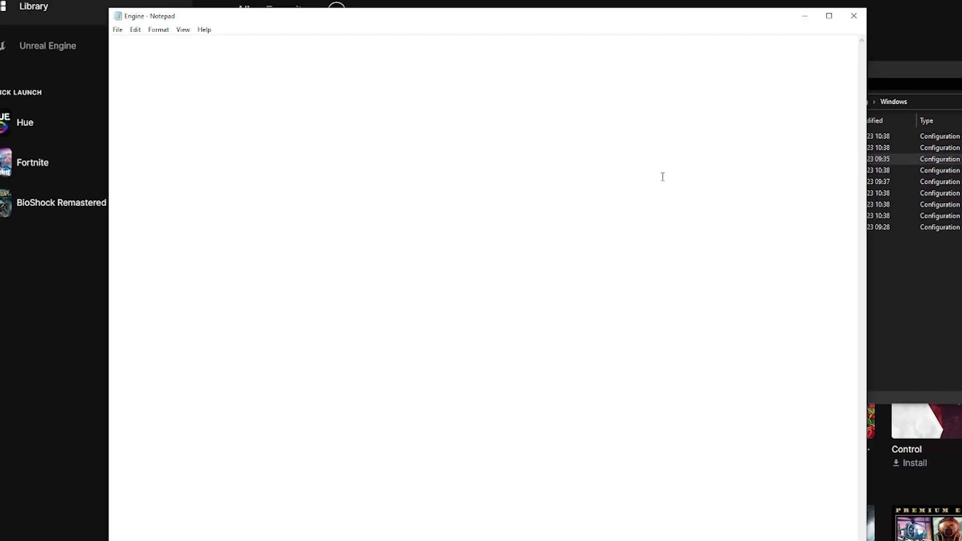
mouse_move(548, 235)
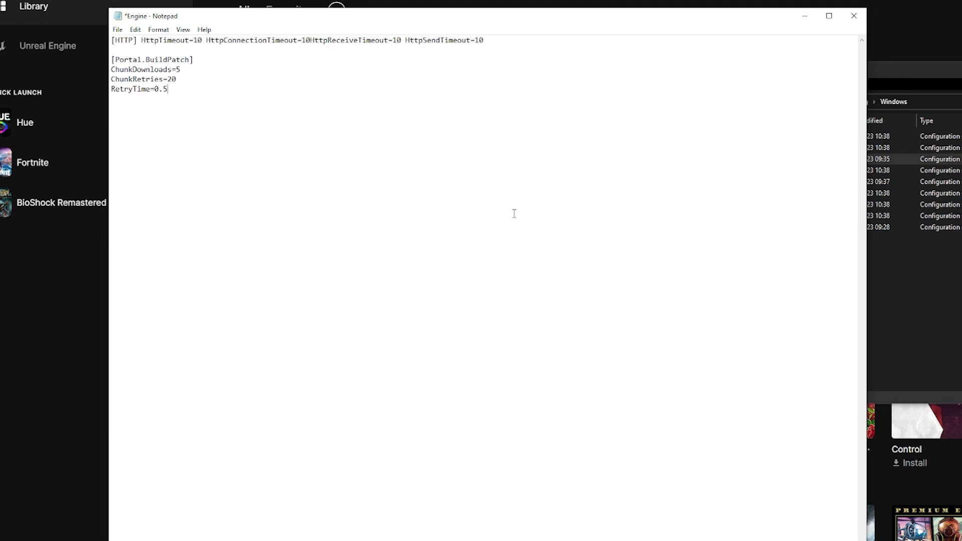
mouse_move(456, 93)
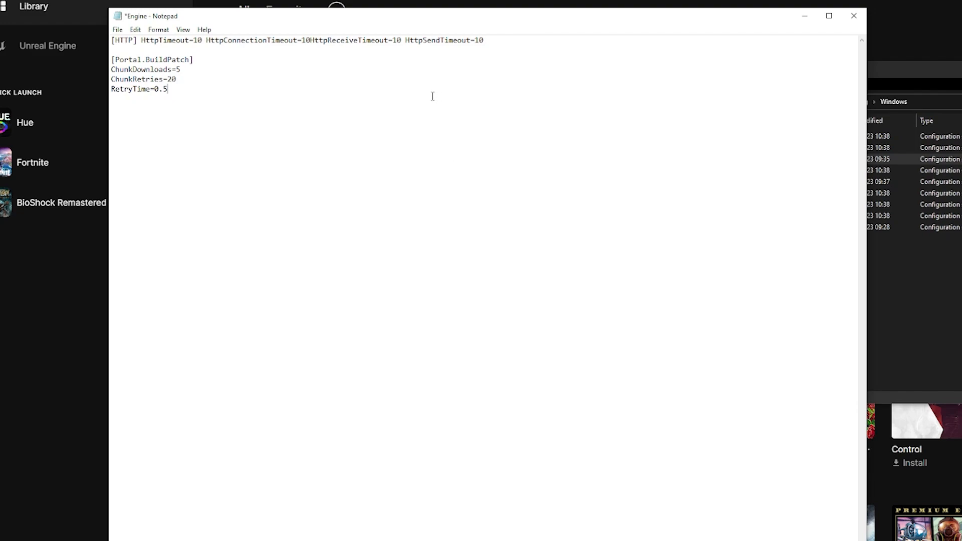
mouse_move(223, 114)
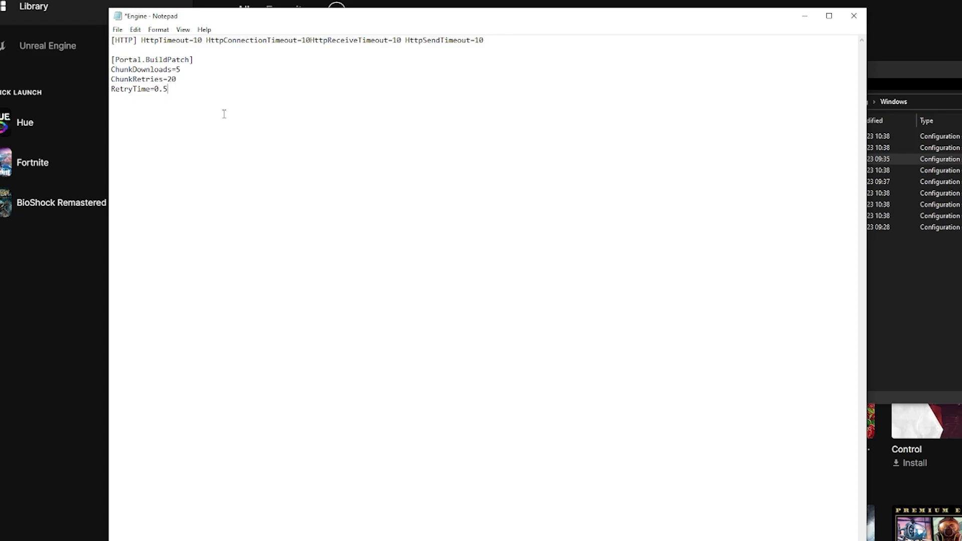
Save the Engine file containing the HTTP timeout and Portal.BuildPatch chunk settings
click(117, 30)
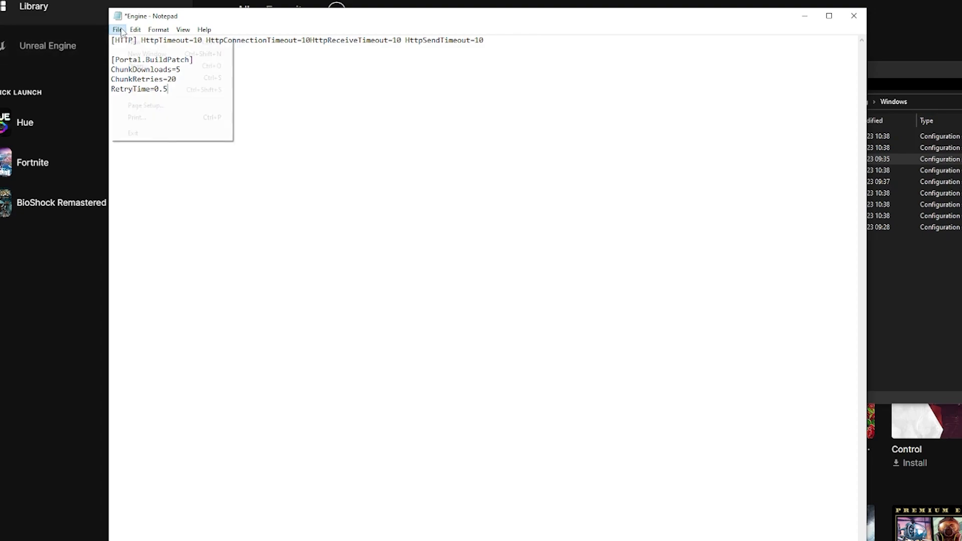
mouse_move(143, 79)
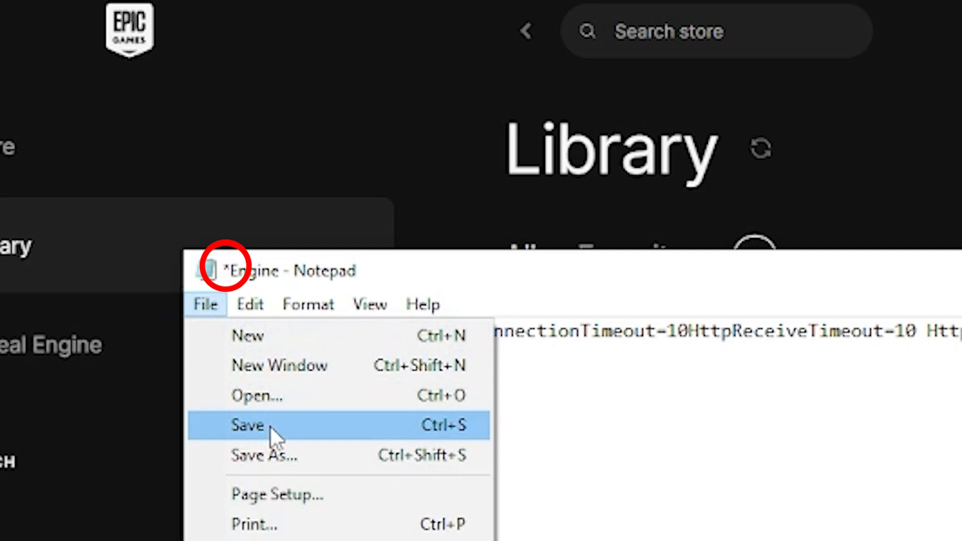
click(247, 426)
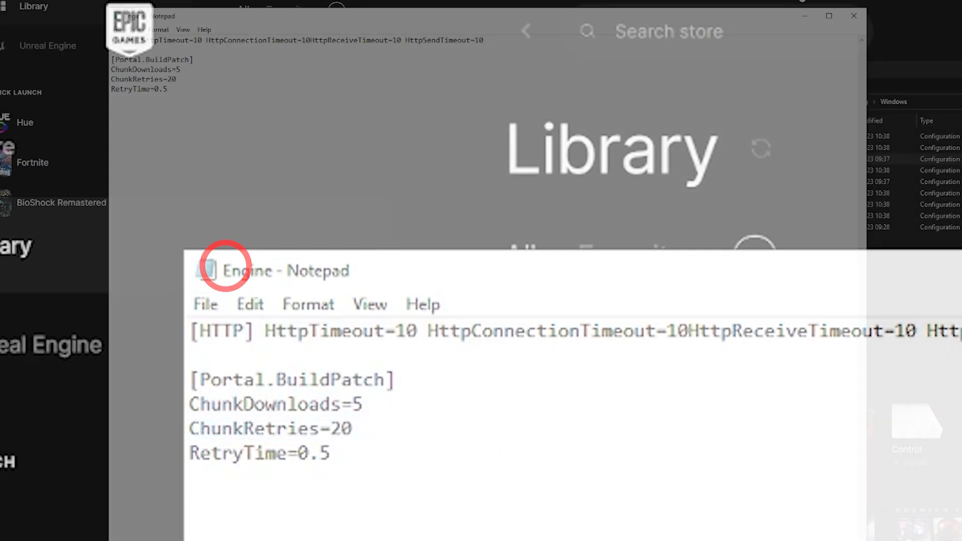